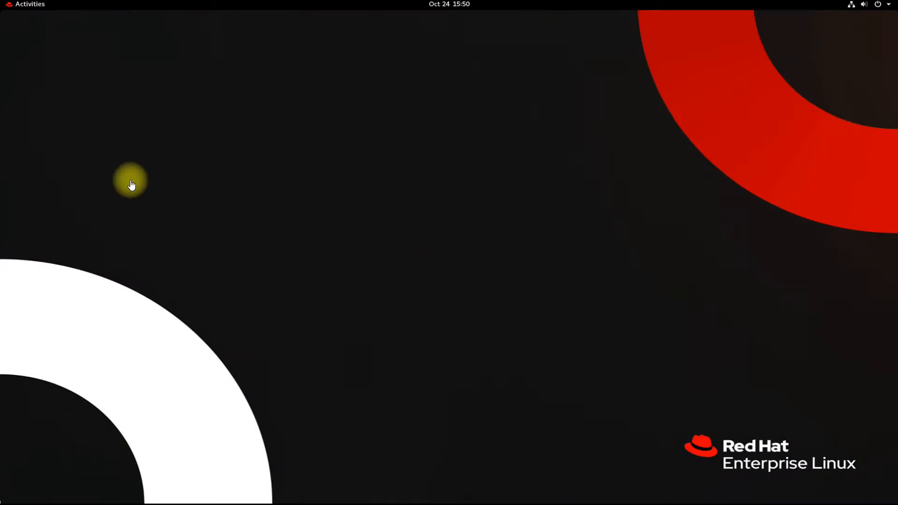
mouse_move(314, 193)
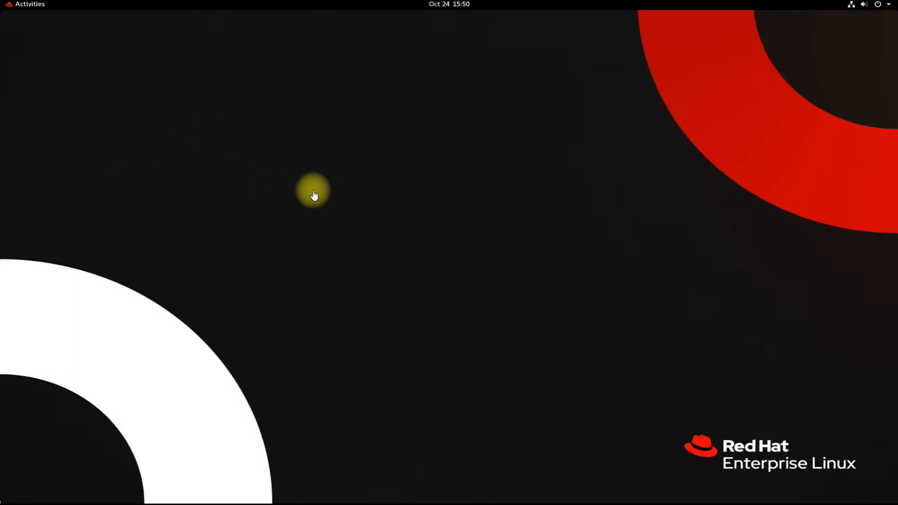
mouse_move(20, 10)
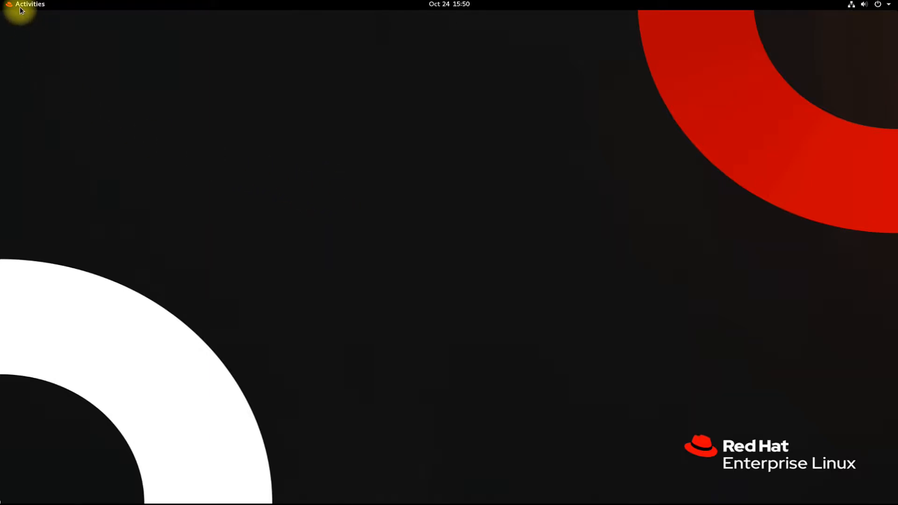
Open the GNOME Activities overview from the top-left corner
click(29, 4)
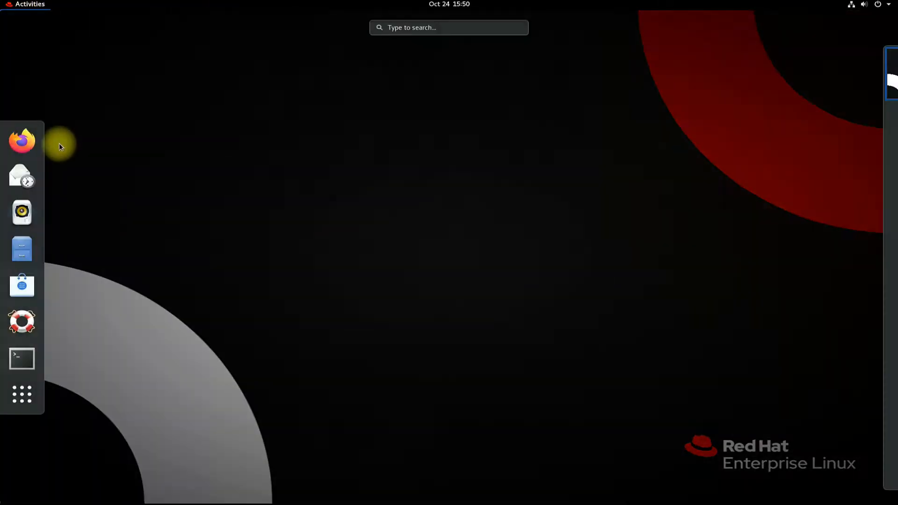
Launch GNOME Terminal from the dash and run 'sudo dnf update'
click(21, 359)
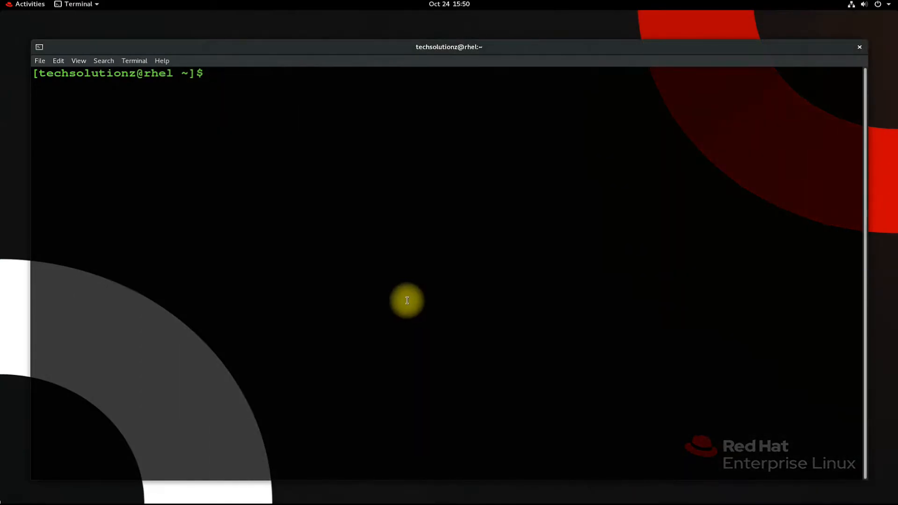
text(sudo dnf u)
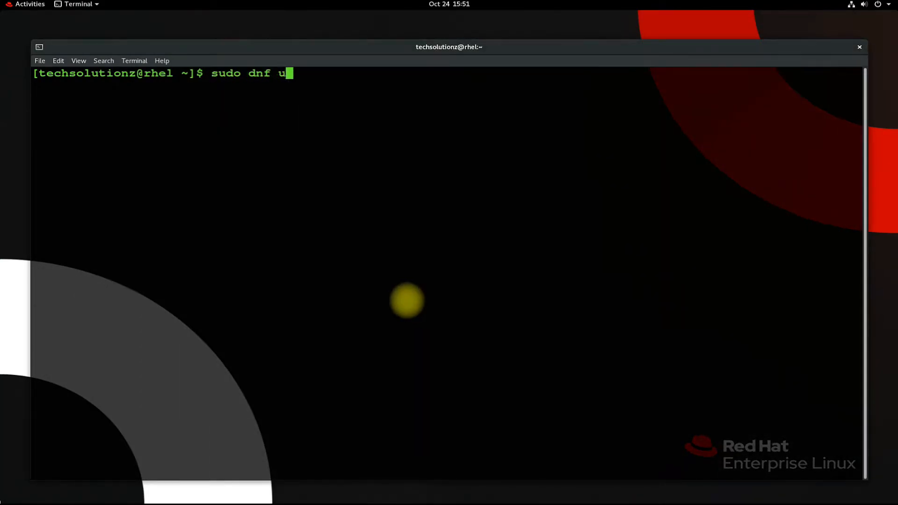
key(Return)
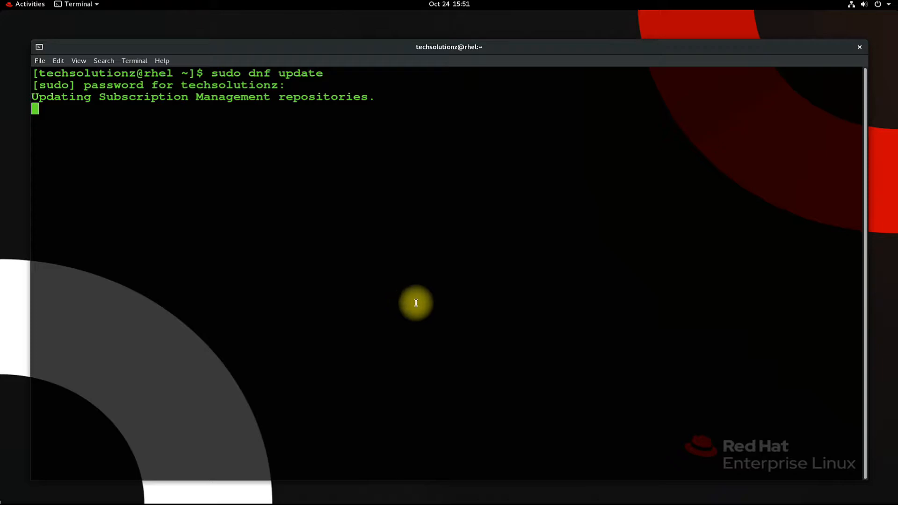
mouse_move(348, 193)
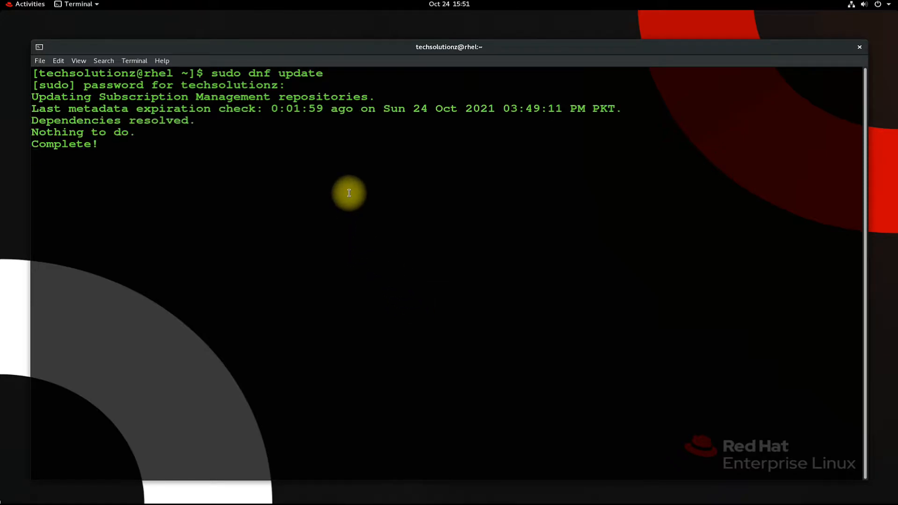
Enable the codeready-builder-for-rhel-8-x86_64-rpms repository with subscription-manager
text(sudo subscription-manager repos --enable codeready-builder-for-rhel-8-x86_64-rpms)
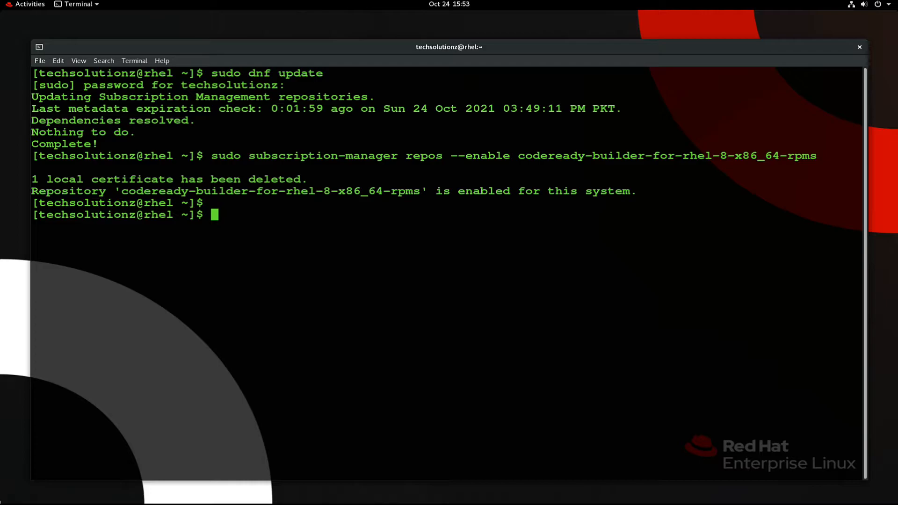
mouse_move(343, 126)
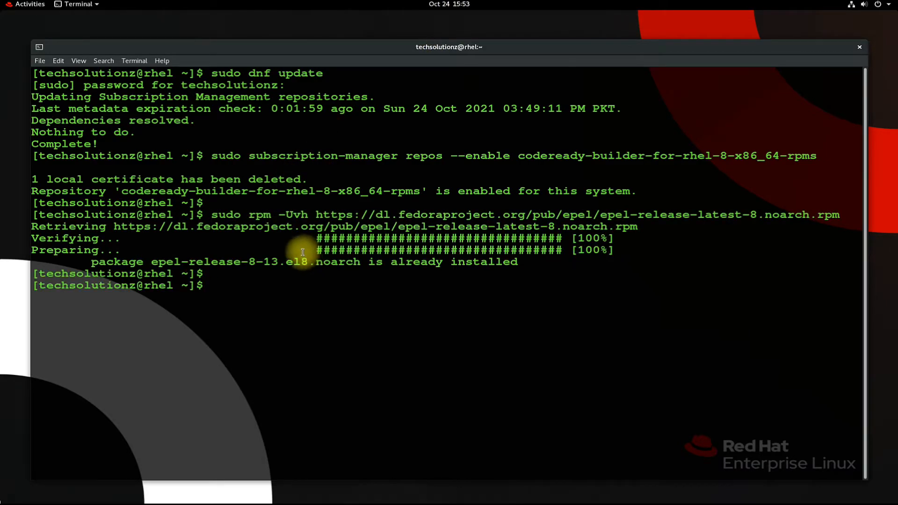
mouse_move(342, 265)
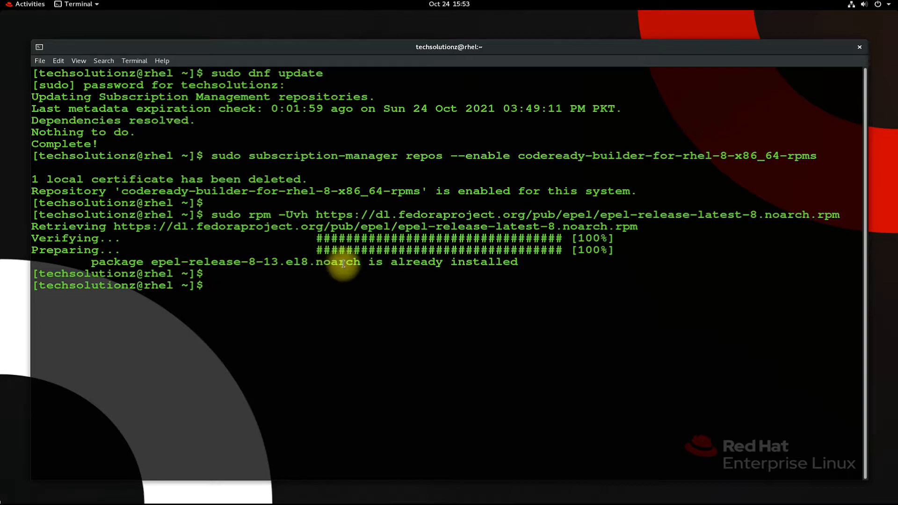
Run 'sudo dnf install wine' and confirm the 29-package transaction with Y
text(sudo)
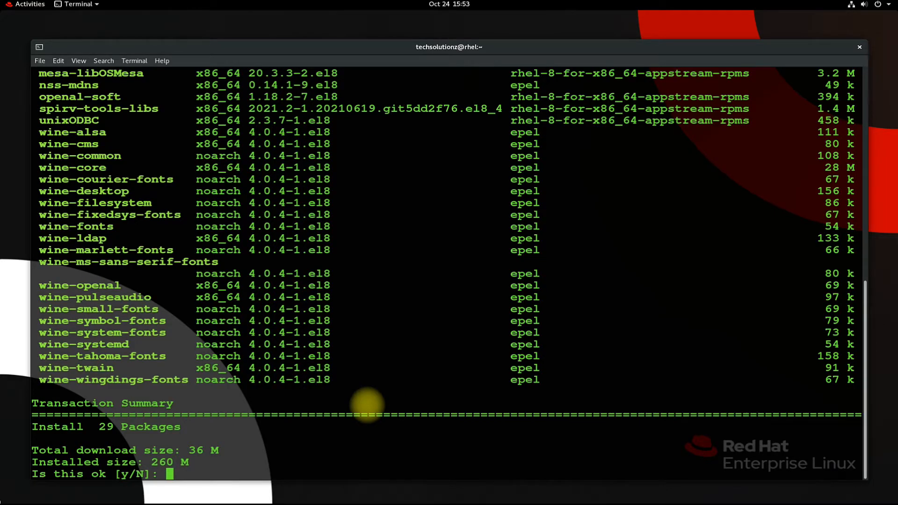
text(Y)
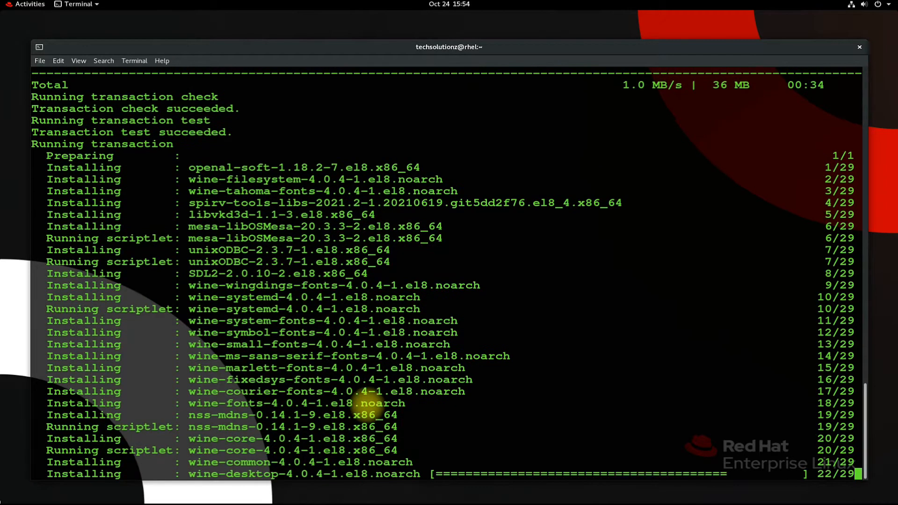
Scroll through the dnf output until all 29 Wine packages report Complete!
scroll(down, 3)
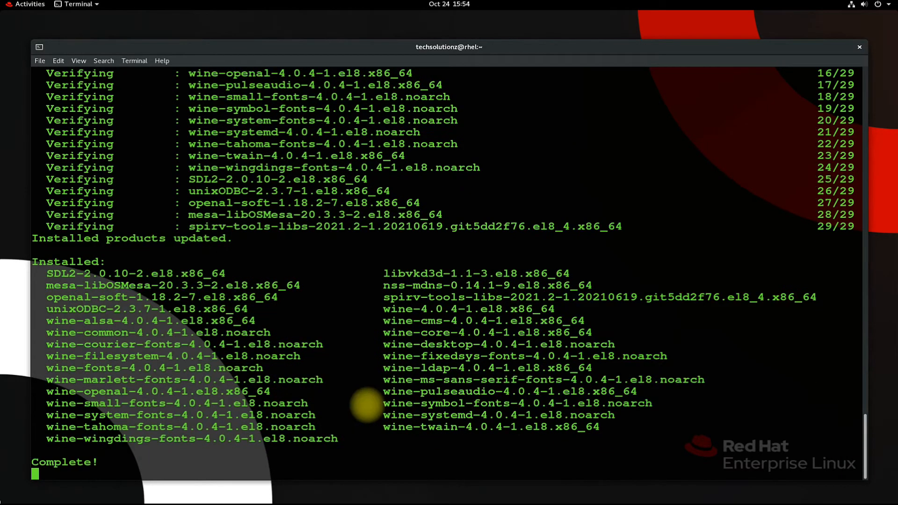
Clear the terminal and run 'wine --version', which reports wine-4.0.4
text(c)
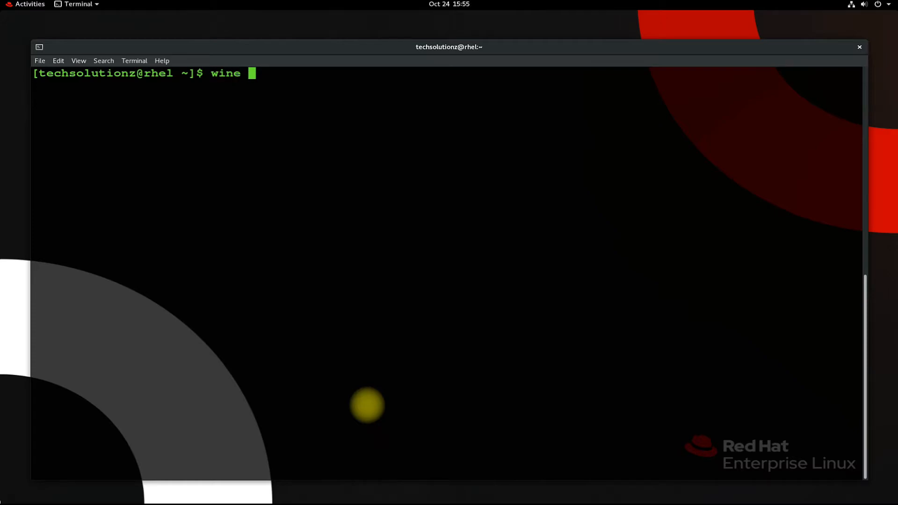
text(--ve)
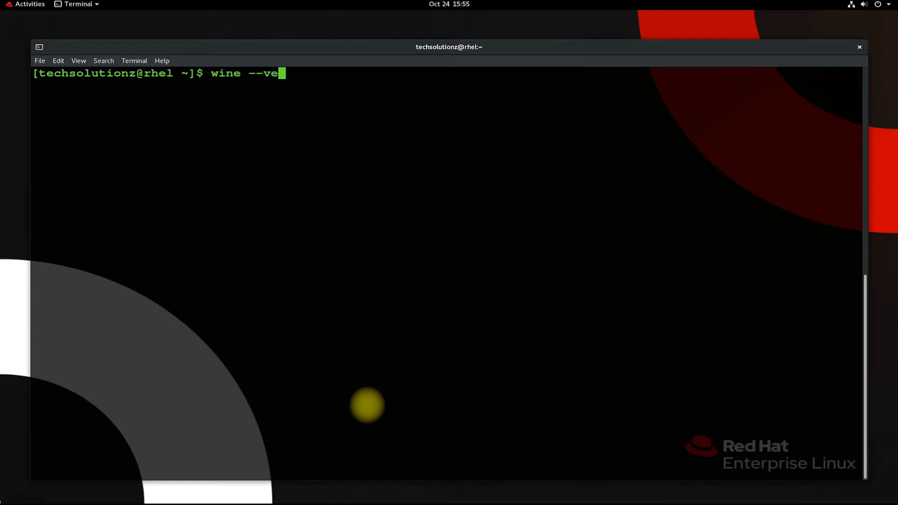
key(Return)
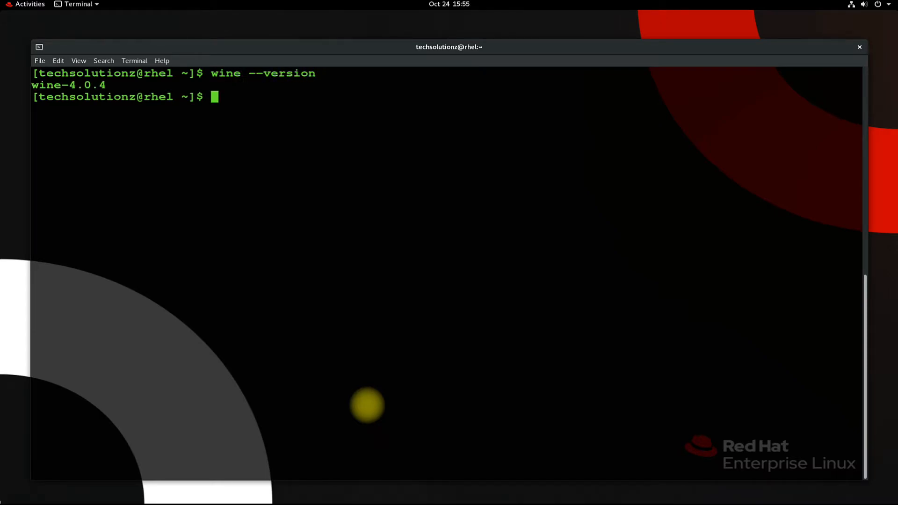
text(wine)
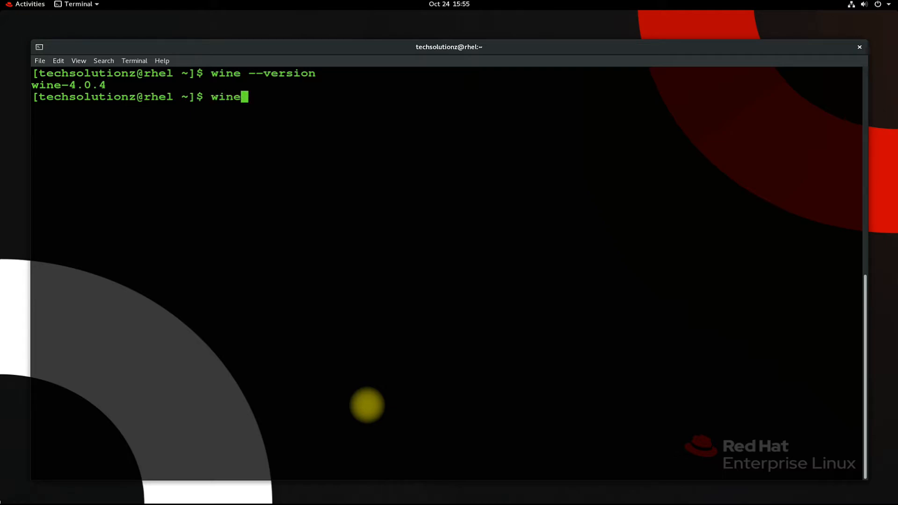
Run winecfg and view the Applications tab showing Windows 7 as the version
text(cfg)
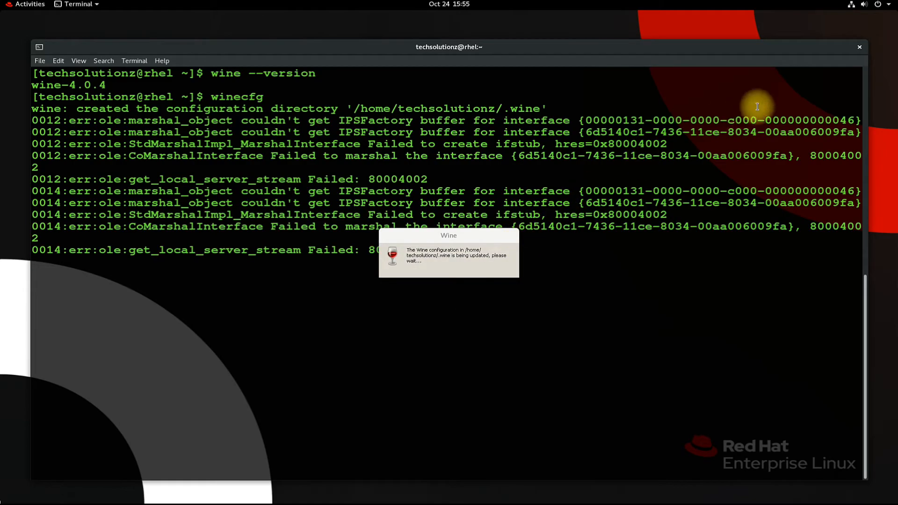
mouse_move(848, 51)
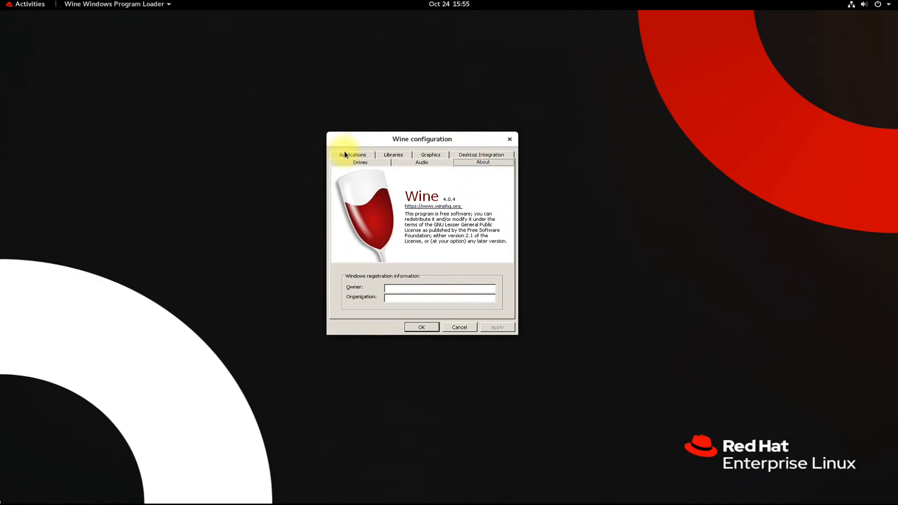
click(352, 155)
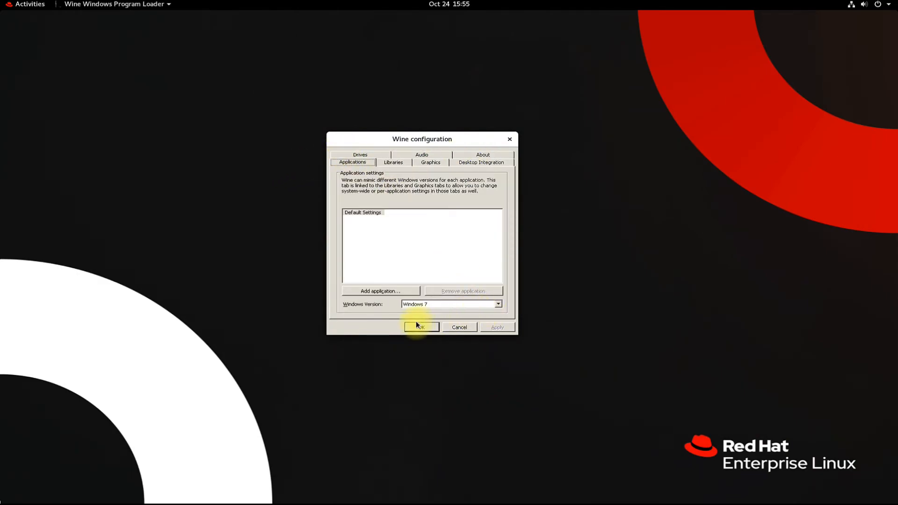